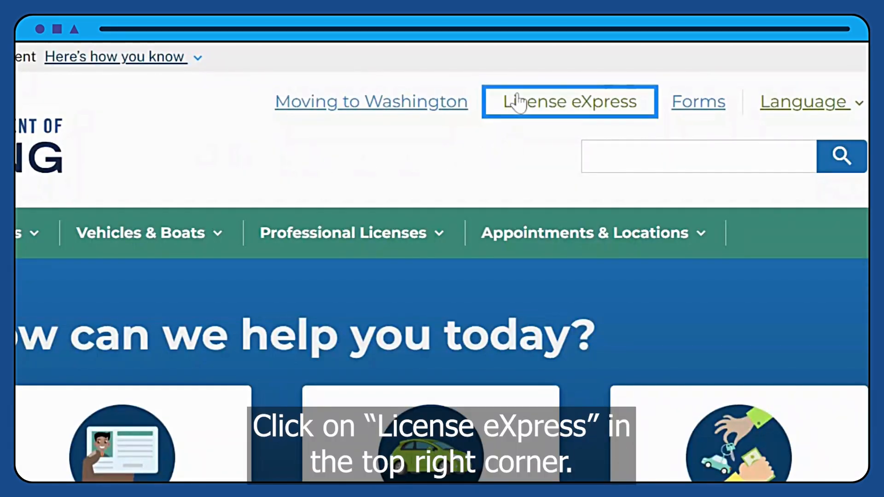
- Start a new License eXpress registration with the individual account type
{"action": "left_click", "coordinate": [569, 101]}
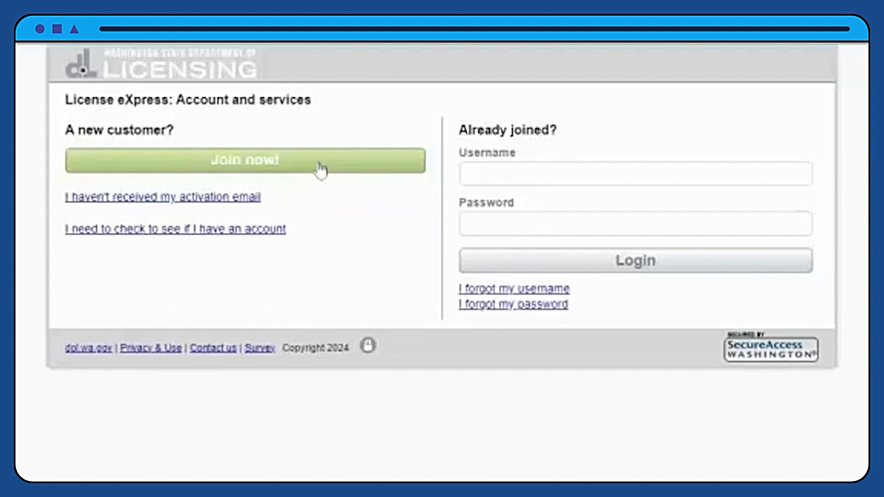
{"action": "left_click", "coordinate": [244, 160]}
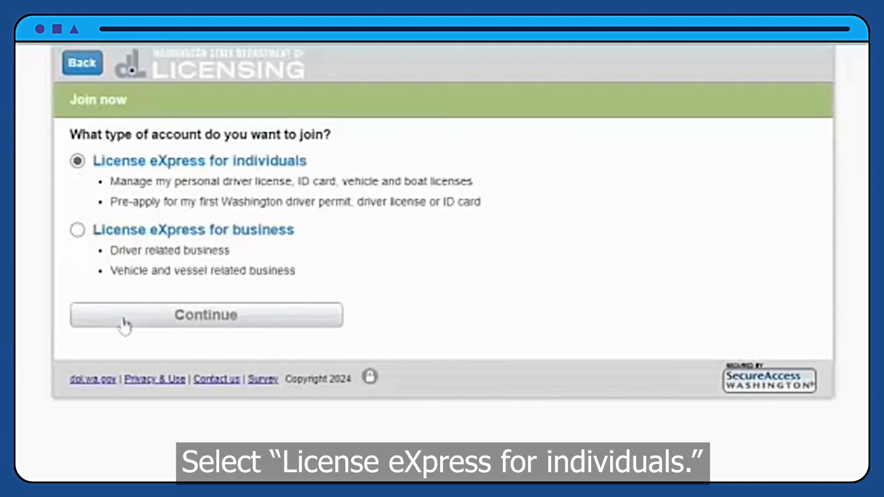
{"action": "left_click", "coordinate": [206, 315]}
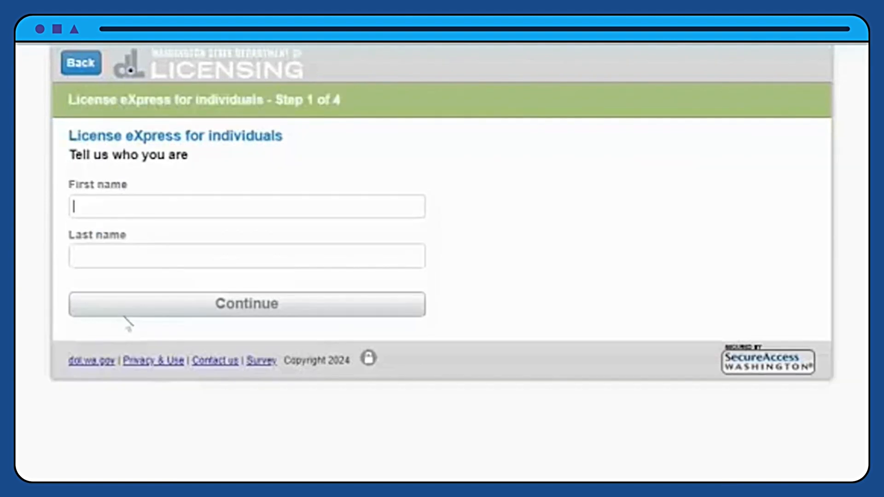
- Enter the first and last name and advance to registration step 2
{"action": "type", "text": "DOL"}
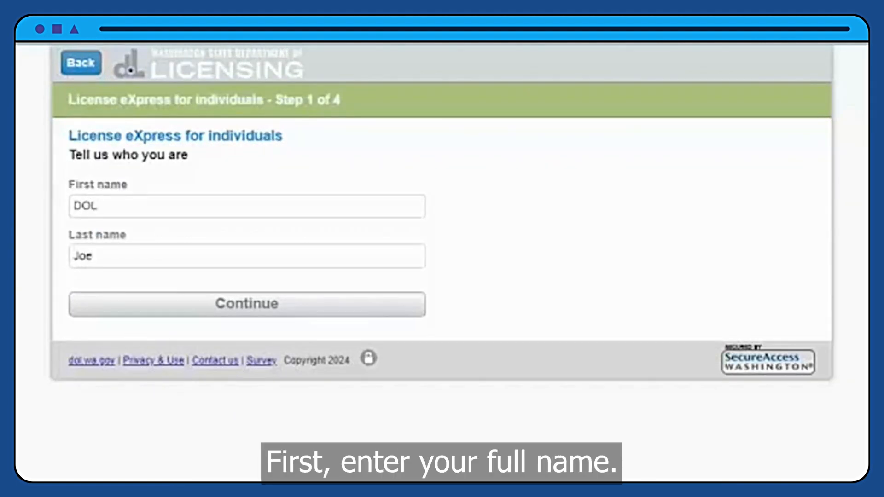
{"action": "mouse_move", "coordinate": [357, 313]}
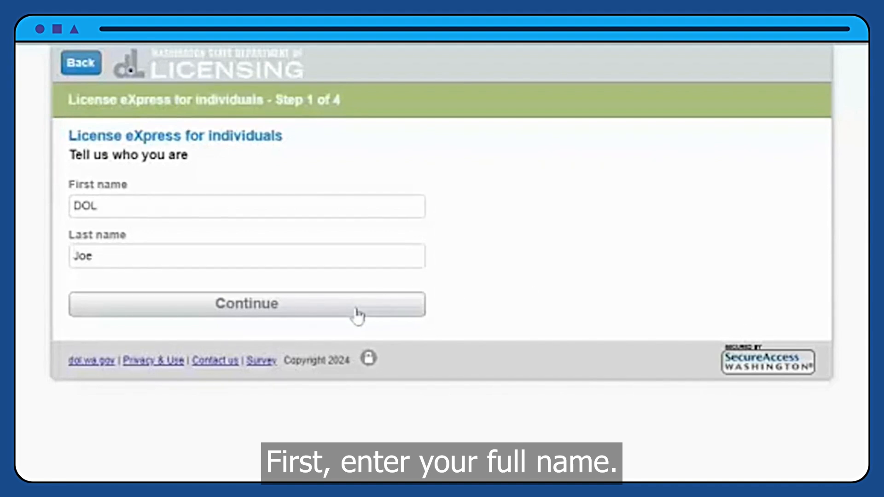
{"action": "left_click", "coordinate": [247, 304]}
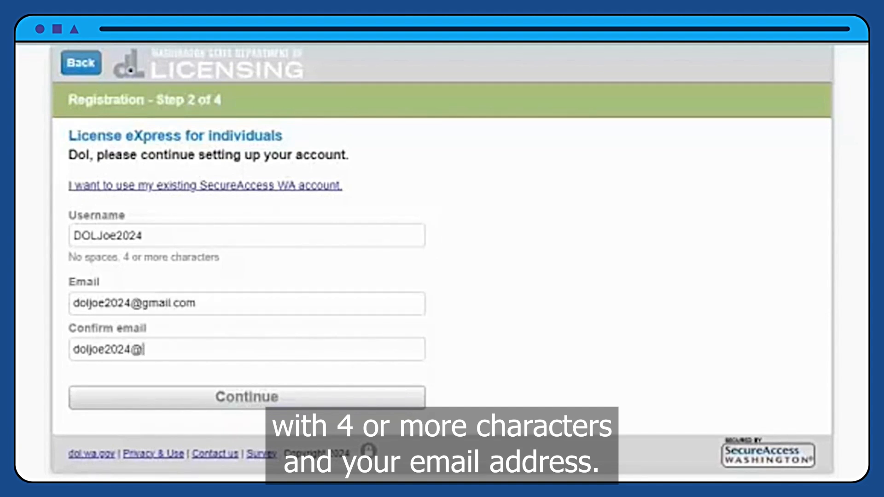
- Finish confirming the gmail.com email address and submit the username and email details
{"action": "type", "text": "gmail."}
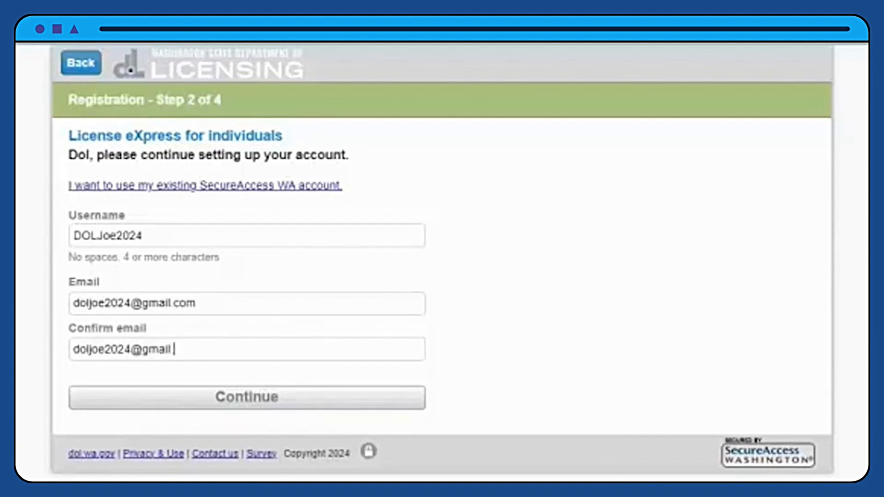
{"action": "type", "text": "com"}
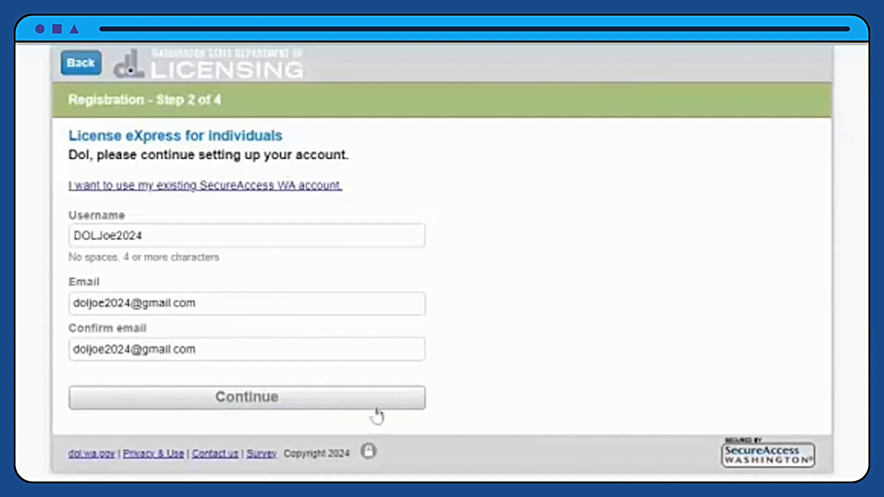
{"action": "left_click", "coordinate": [246, 397]}
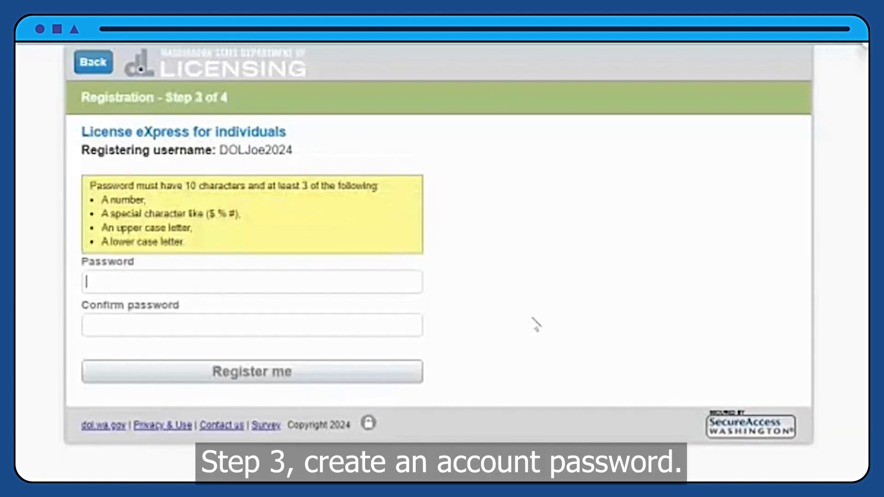
{"action": "type", "text": "•"}
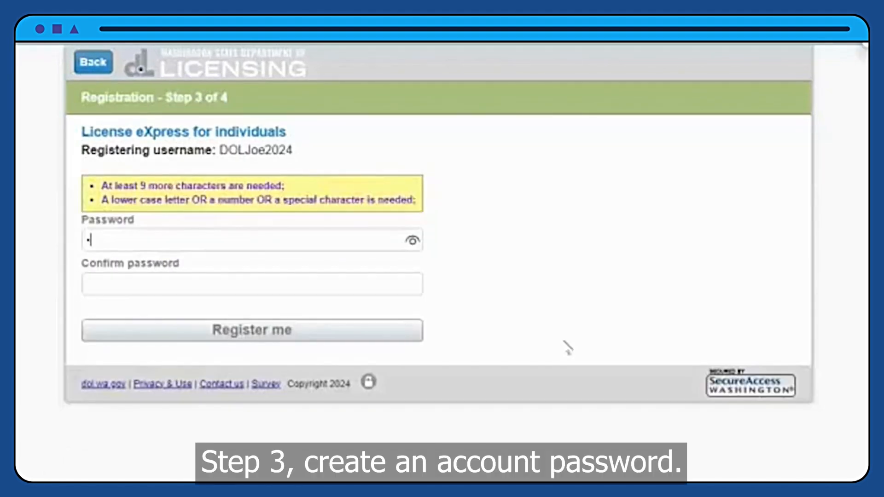
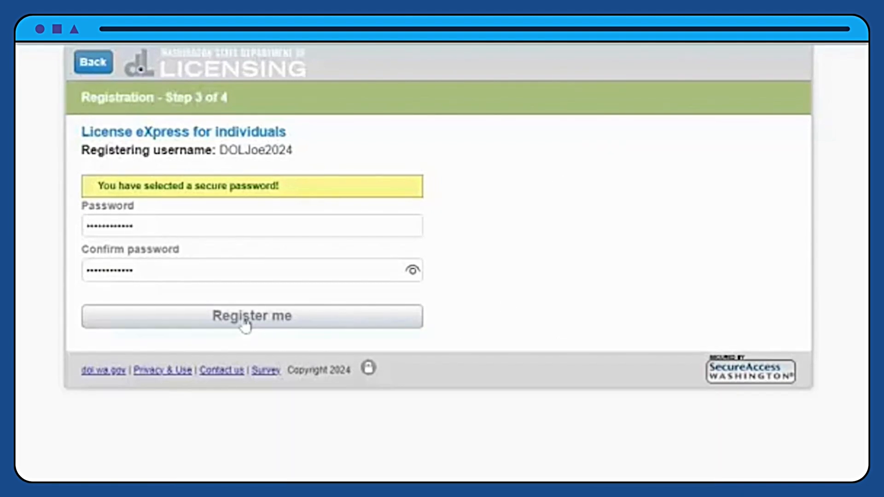
{"action": "left_click", "coordinate": [251, 316]}
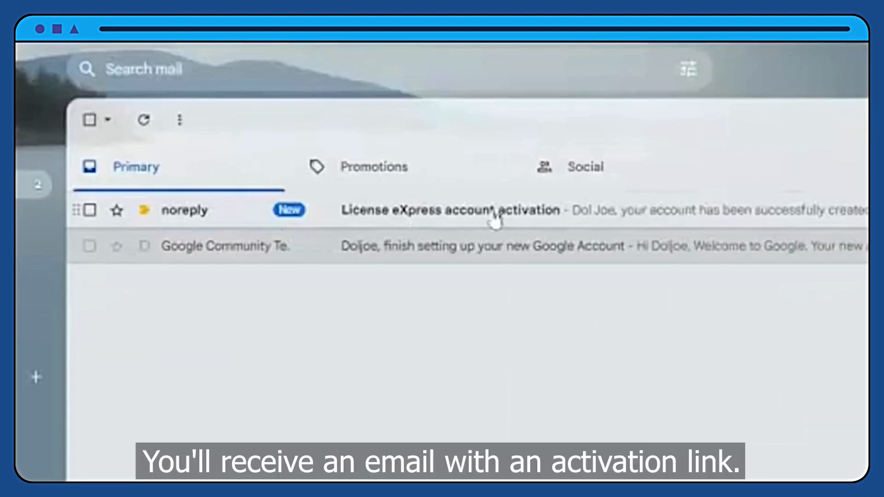
- Activate the account from the Gmail activation email and log in to License eXpress
{"action": "left_click", "coordinate": [445, 210]}
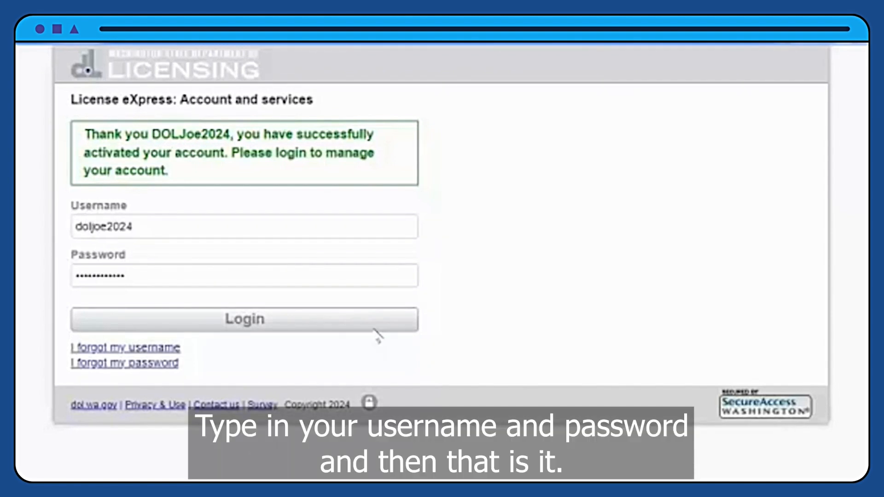
{"action": "left_click", "coordinate": [244, 318]}
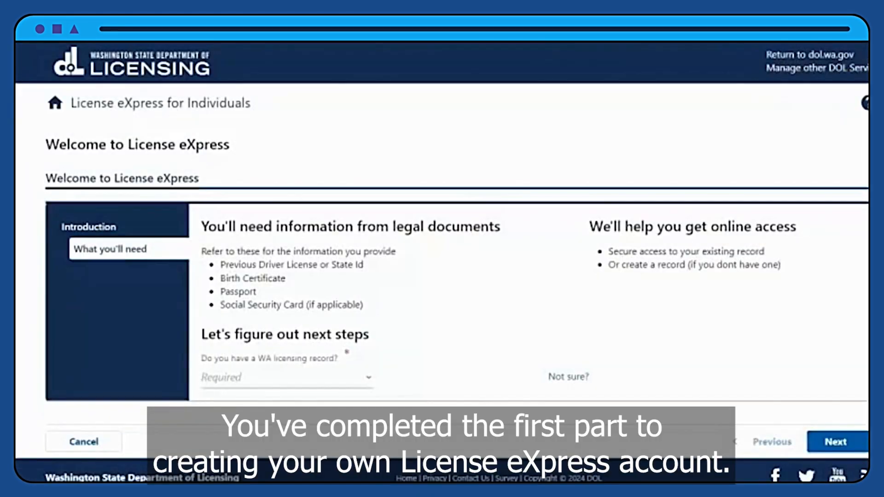